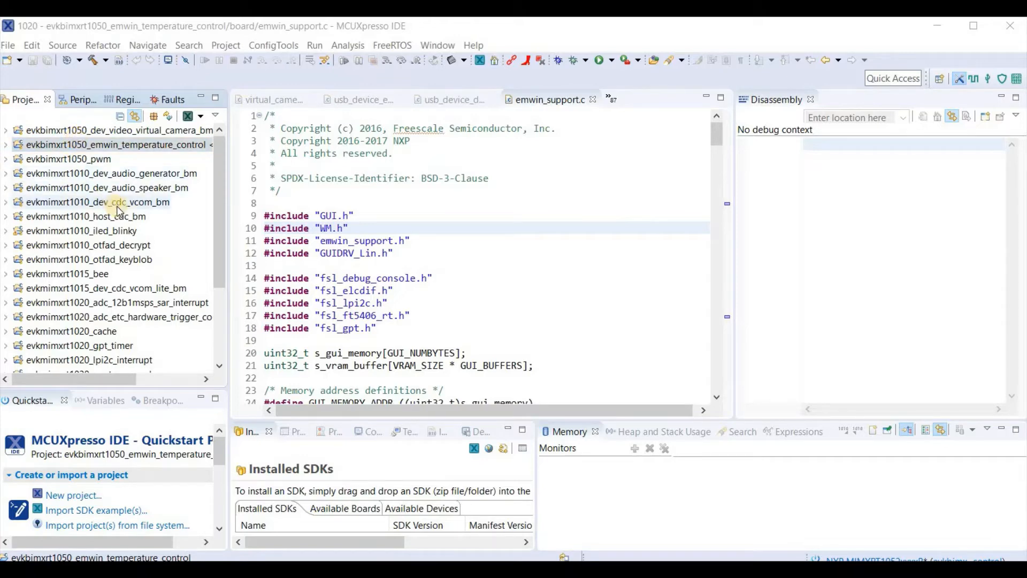
{"action": "mouse_move", "coordinate": [171, 163]}
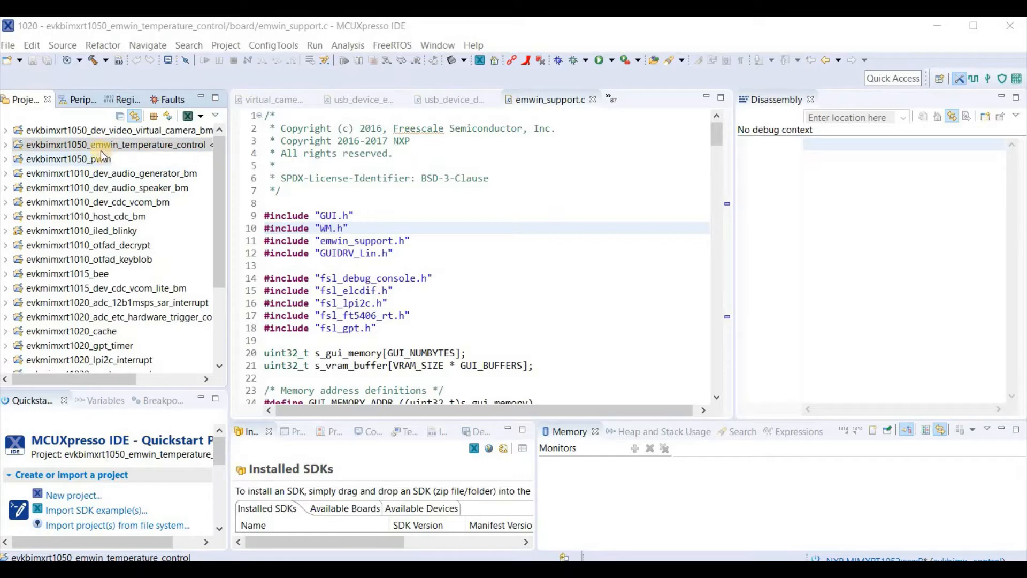
{"action": "mouse_move", "coordinate": [151, 152]}
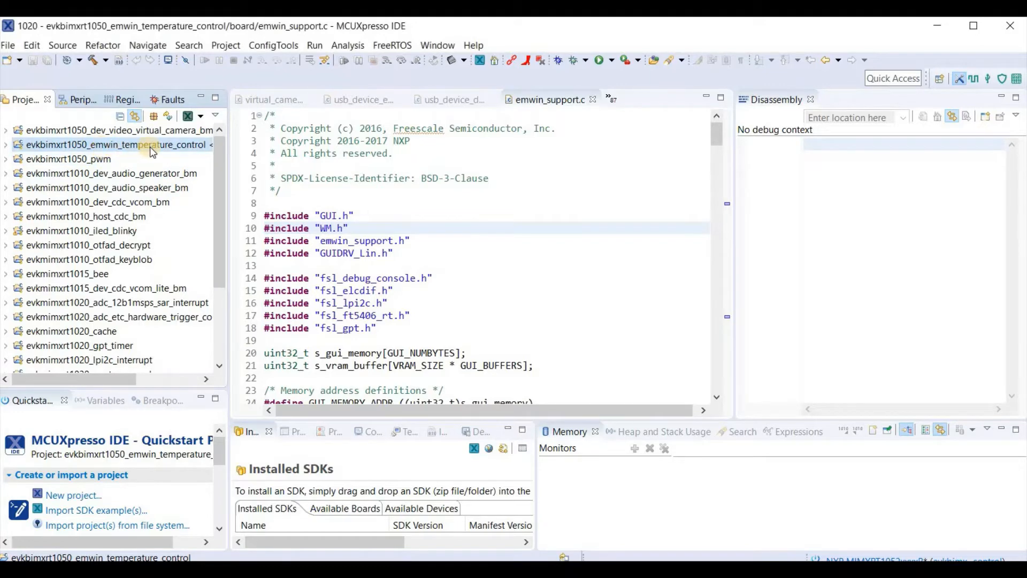
{"action": "mouse_move", "coordinate": [218, 165]}
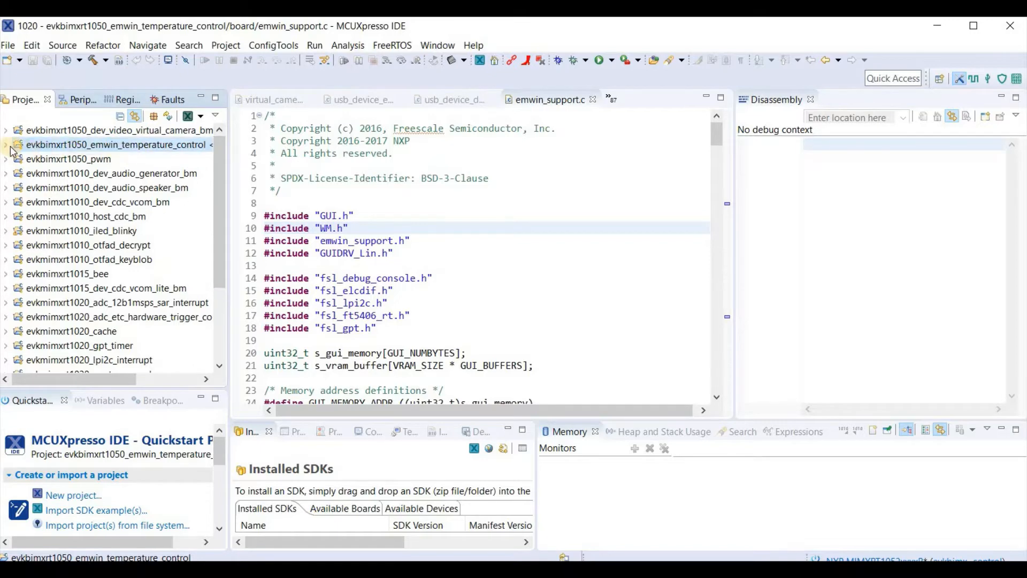
Step: Build the emwin temperature control project in Debug and launch its LinkServer debug configuration
{"action": "left_click", "coordinate": [106, 60]}
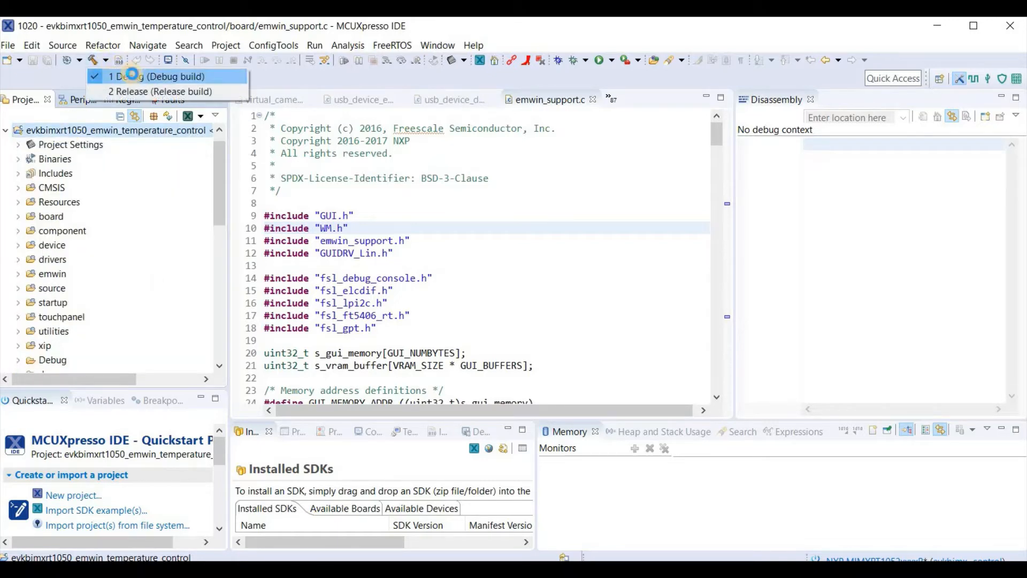
{"action": "left_click", "coordinate": [150, 77]}
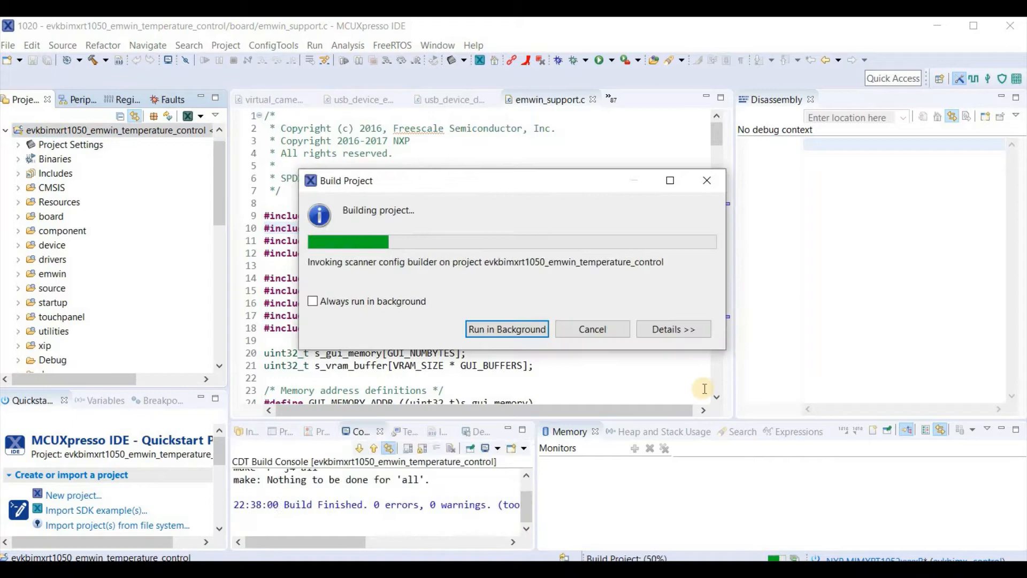
{"action": "left_click", "coordinate": [610, 60]}
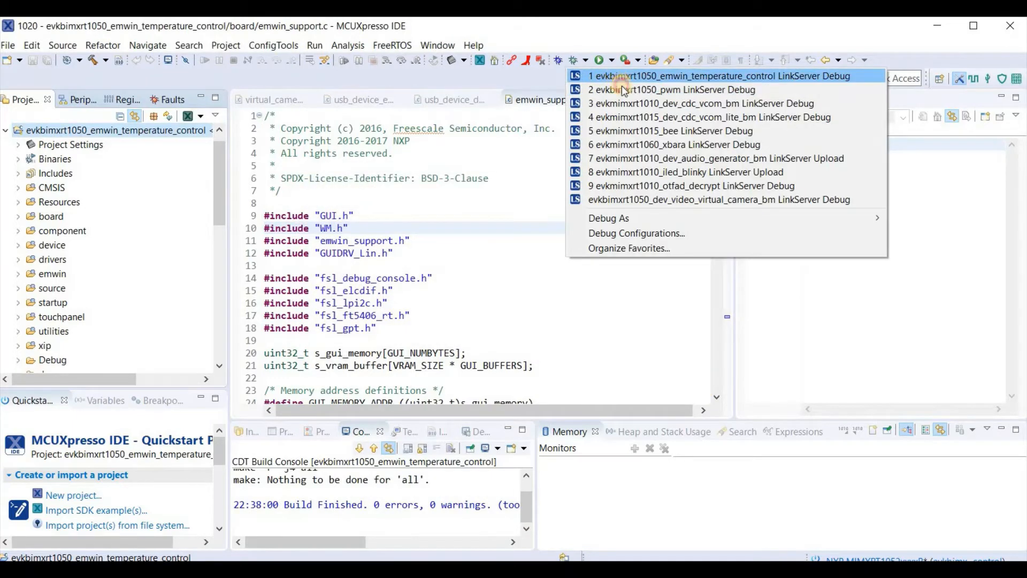
{"action": "left_click", "coordinate": [710, 75]}
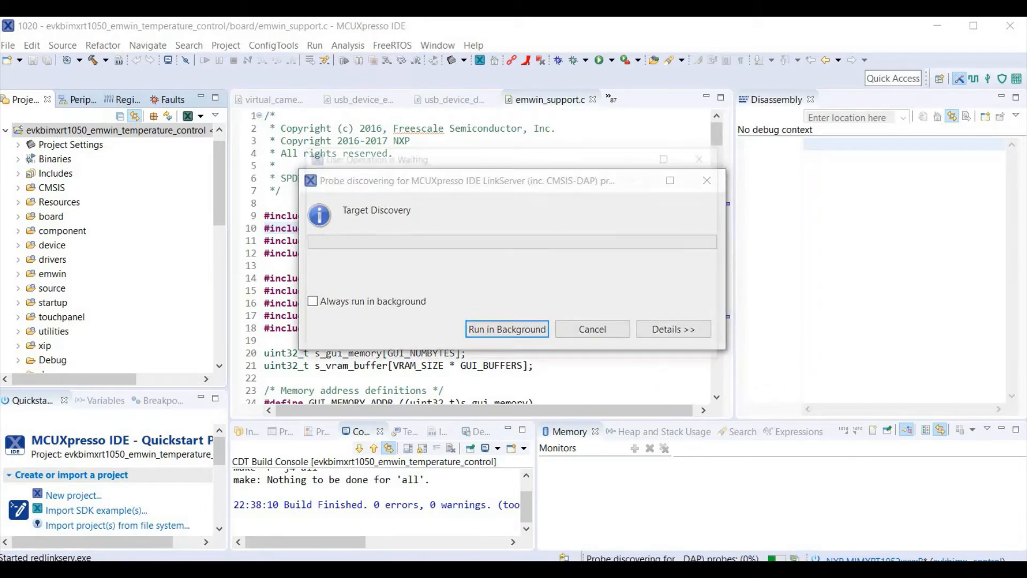
{"action": "left_click", "coordinate": [507, 329]}
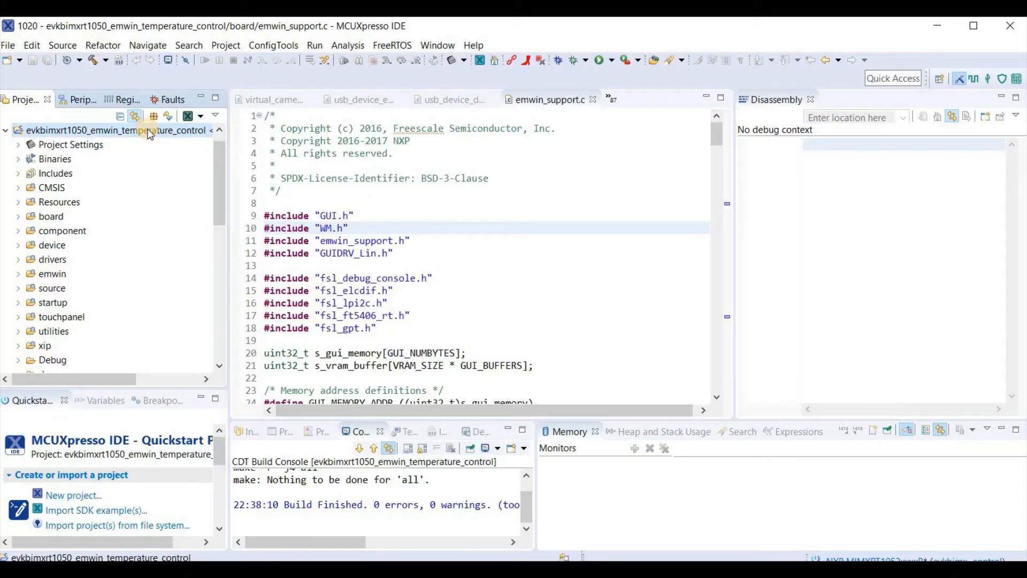
{"action": "mouse_move", "coordinate": [322, 401]}
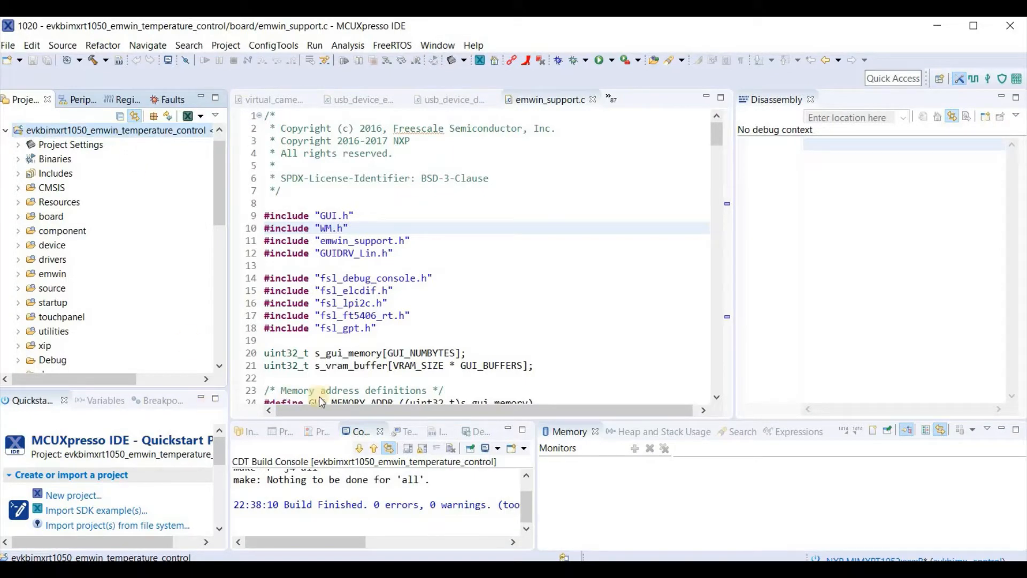
{"action": "mouse_move", "coordinate": [376, 270]}
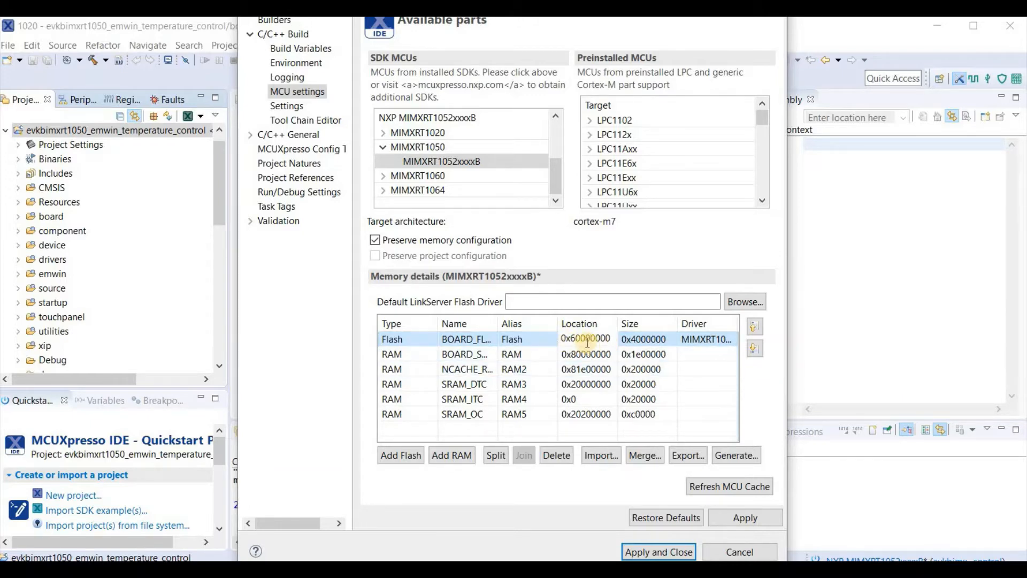
Step: Edit the flash region to start at 0x60080200 with size 0x3f7fe00
{"action": "double_click", "coordinate": [586, 339]}
{"action": "type", "text": "0x3f"}
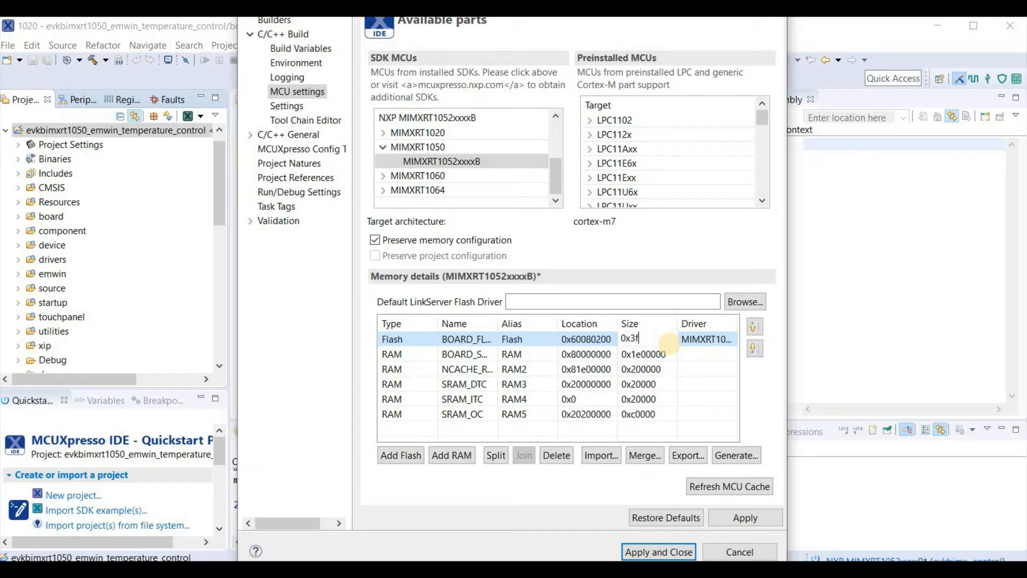
{"action": "type", "text": "7fe00"}
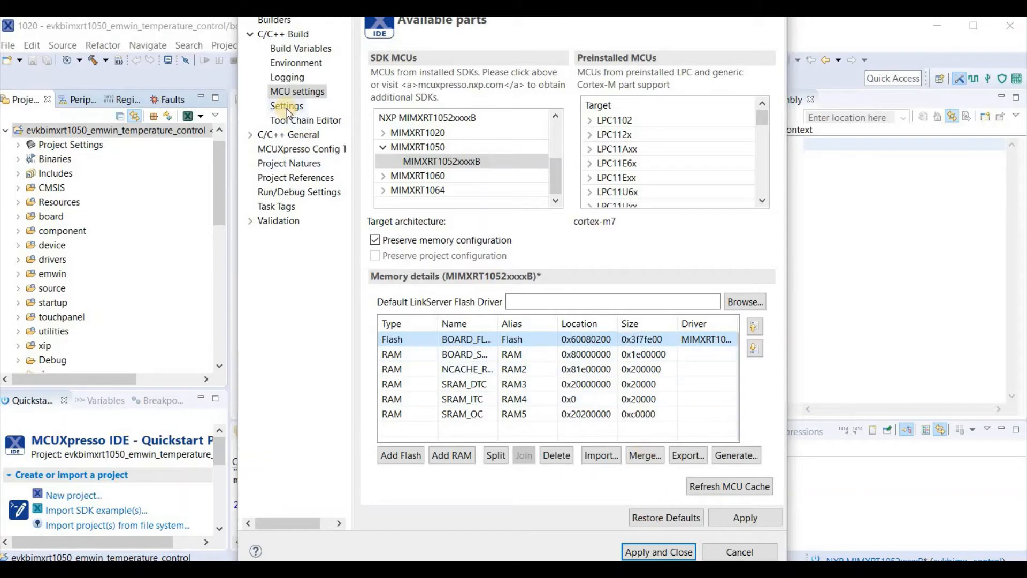
Step: Enable the generate.bat post-build step in Build steps and apply it to the project
{"action": "left_click", "coordinate": [286, 106]}
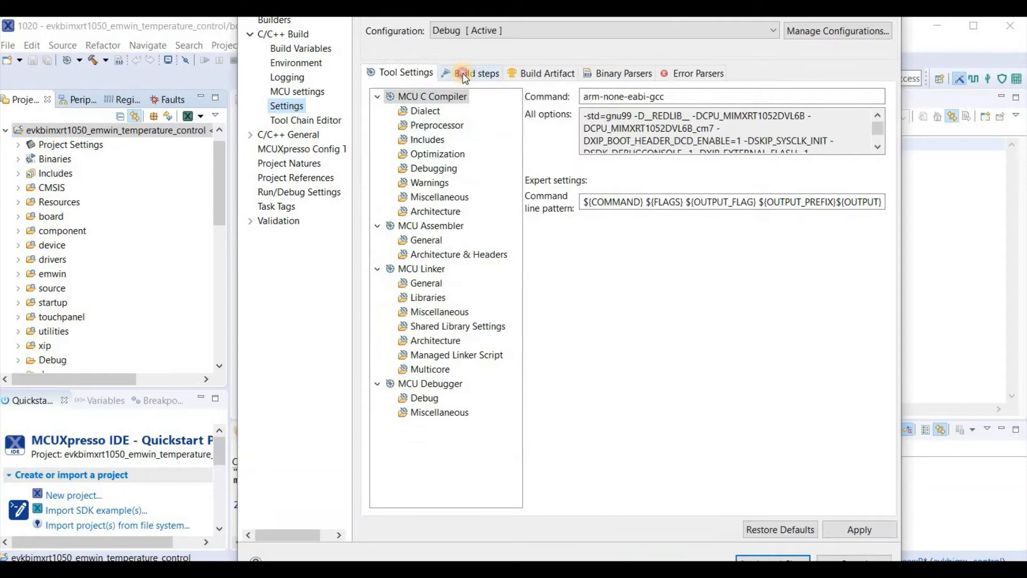
{"action": "left_click", "coordinate": [476, 73]}
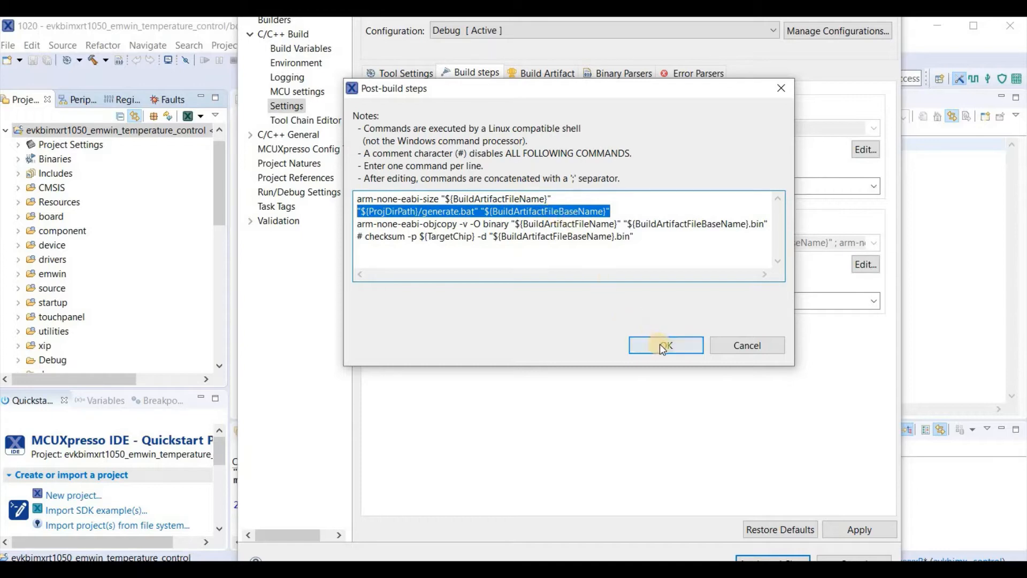
{"action": "left_click", "coordinate": [665, 344]}
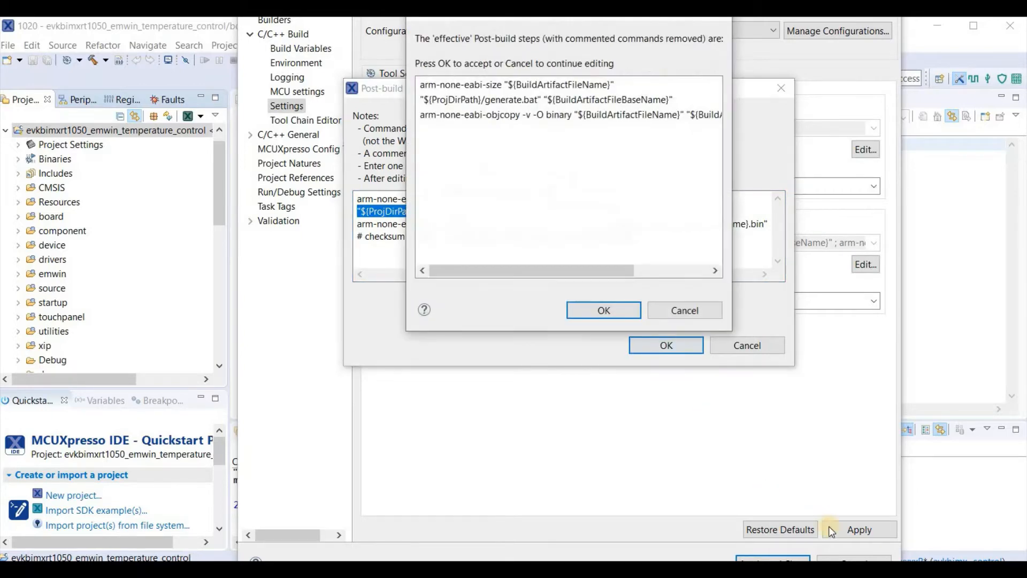
{"action": "left_click", "coordinate": [603, 310]}
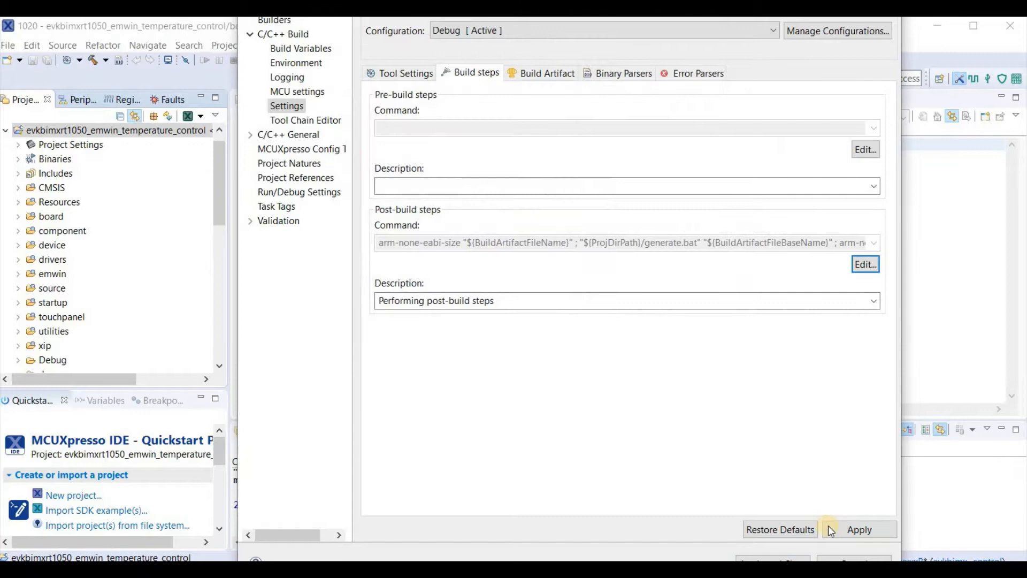
{"action": "left_click", "coordinate": [858, 528]}
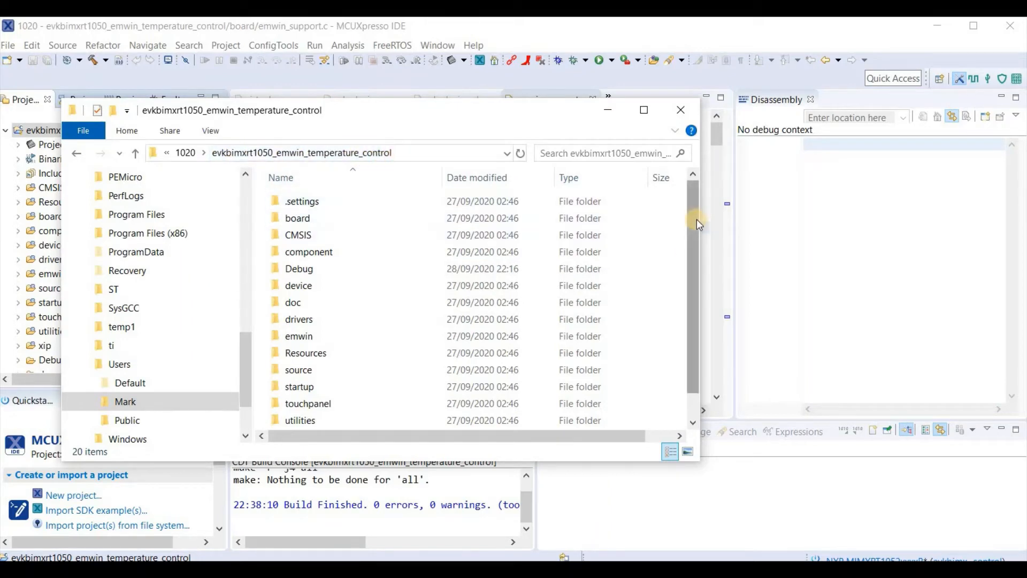
Step: Locate boot_header.txt and Generate.bat in the project folder
{"action": "scroll", "scroll_direction": "down", "scroll_amount": 3}
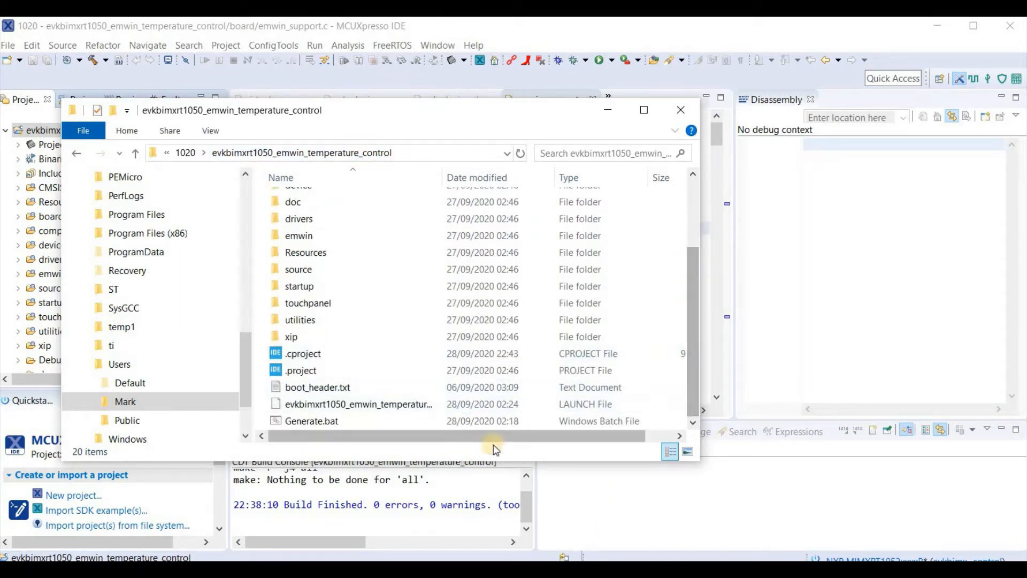
{"action": "left_click", "coordinate": [317, 388]}
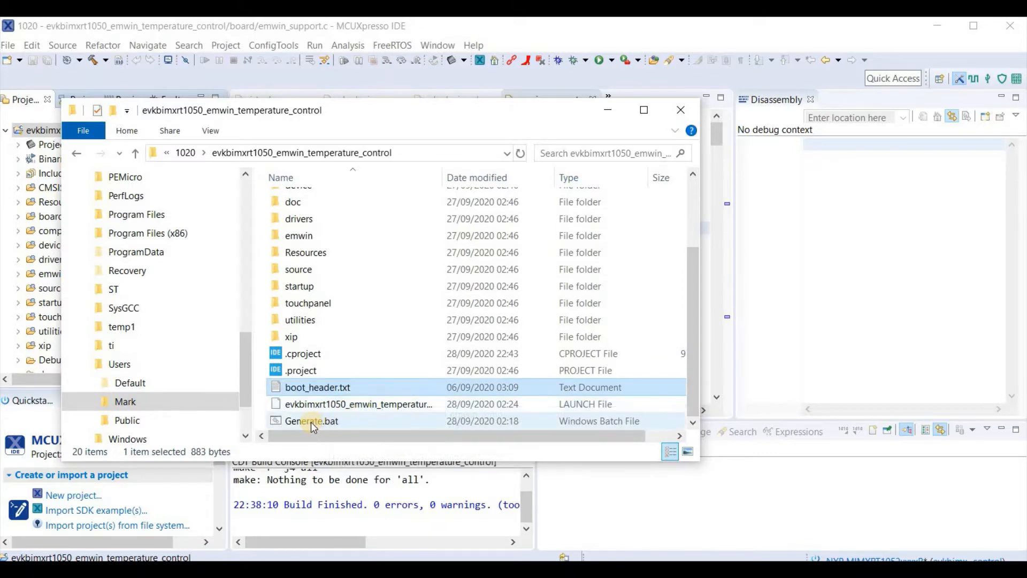
{"action": "left_click", "coordinate": [311, 421]}
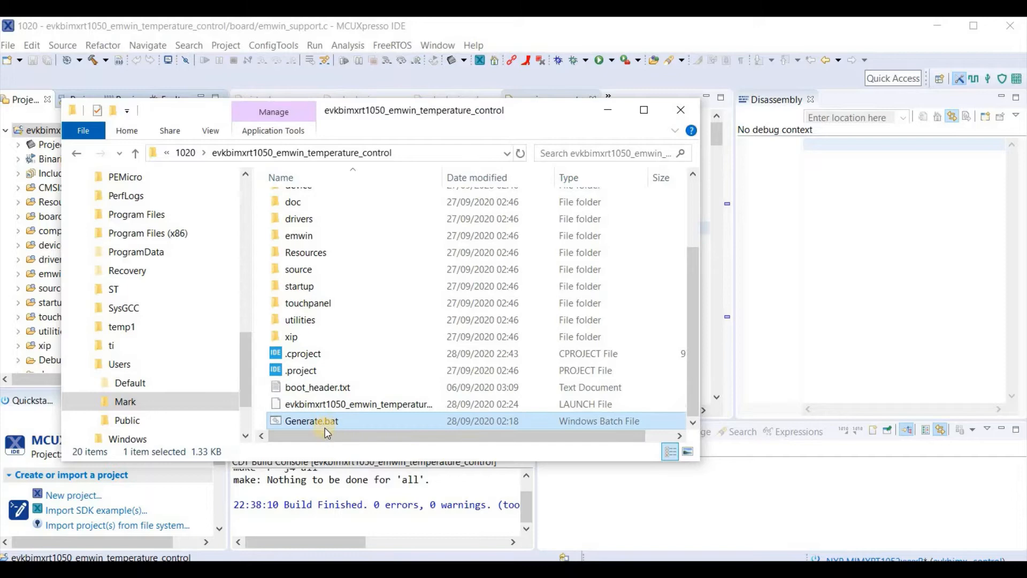
{"action": "mouse_move", "coordinate": [312, 411]}
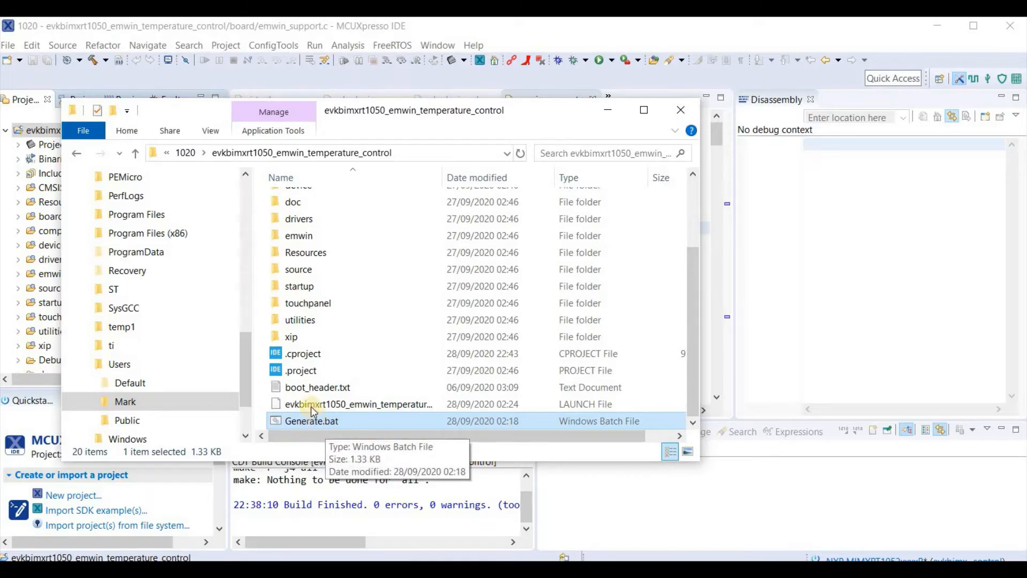
{"action": "mouse_move", "coordinate": [304, 389]}
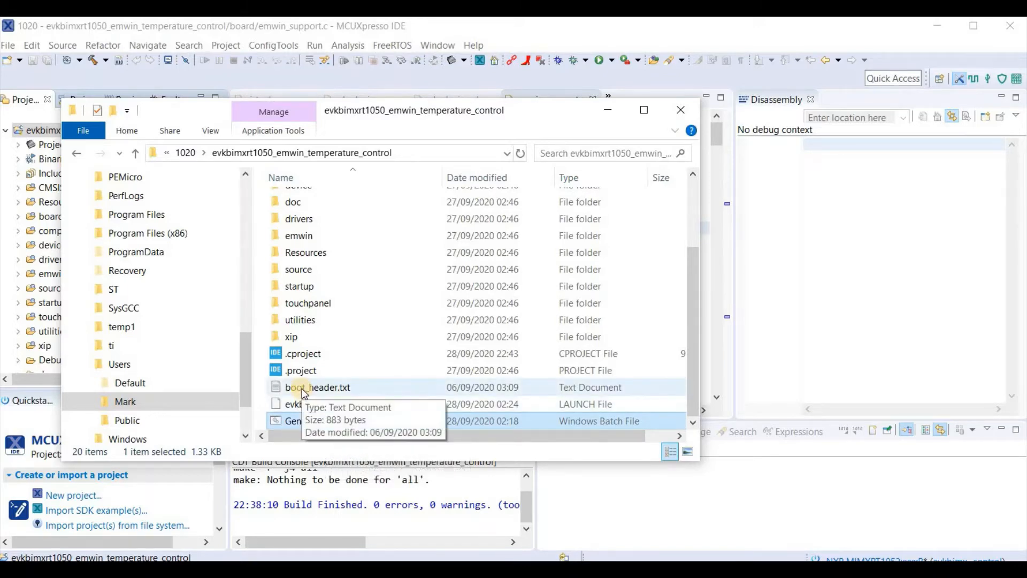
{"action": "double_click", "coordinate": [308, 387]}
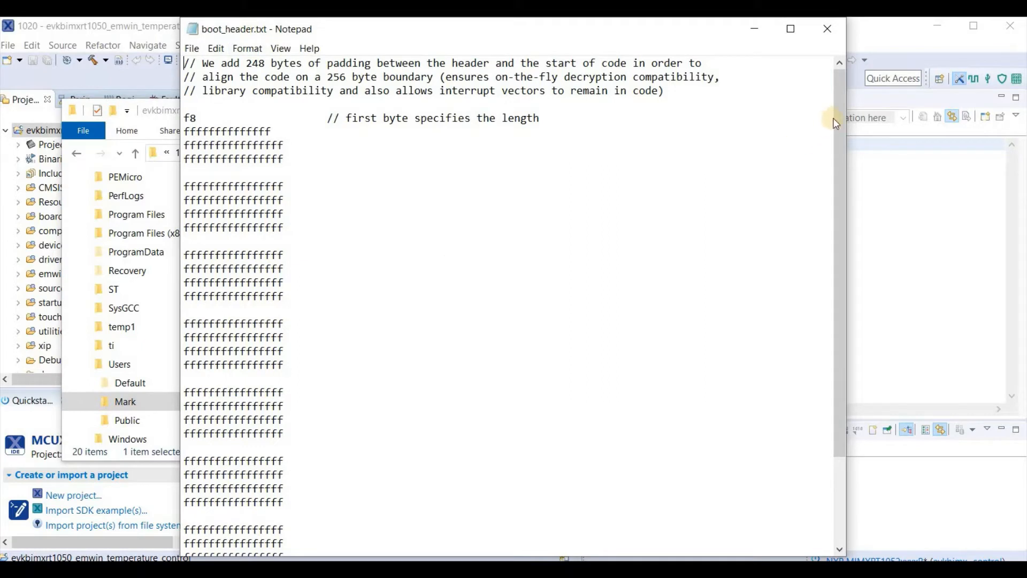
{"action": "scroll", "scroll_direction": "down", "scroll_amount": 3}
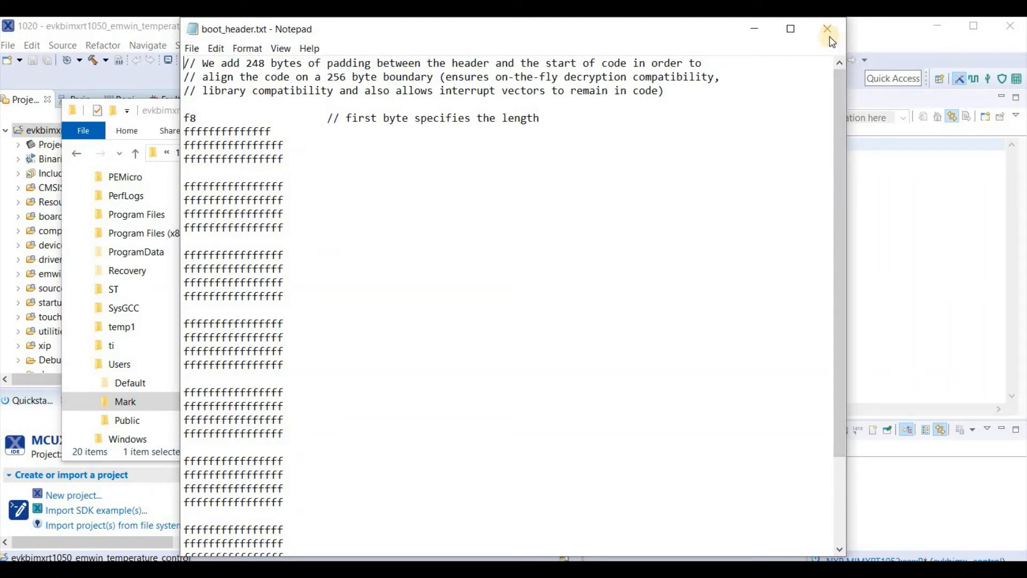
{"action": "left_click", "coordinate": [826, 28]}
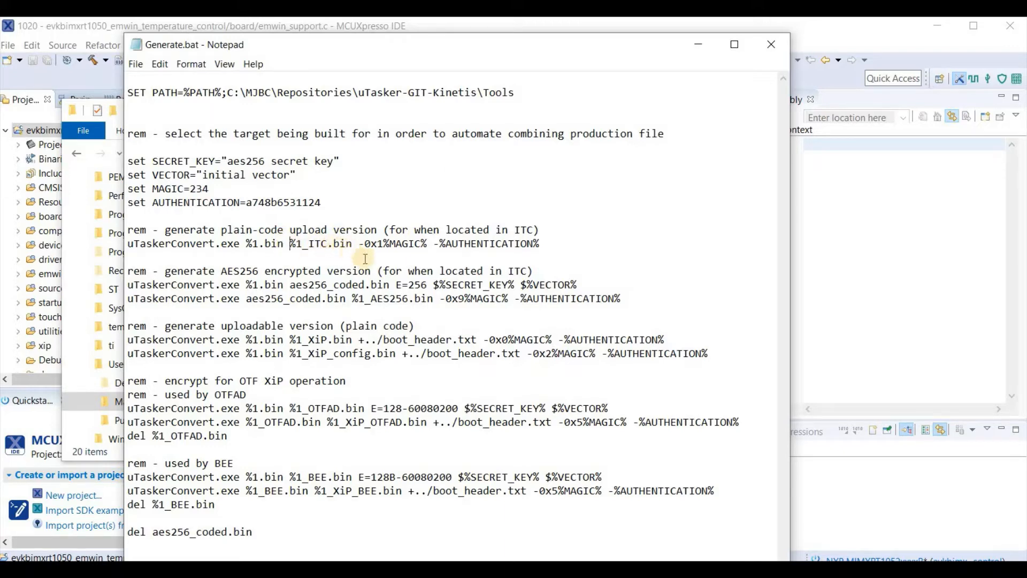
{"action": "mouse_move", "coordinate": [418, 355]}
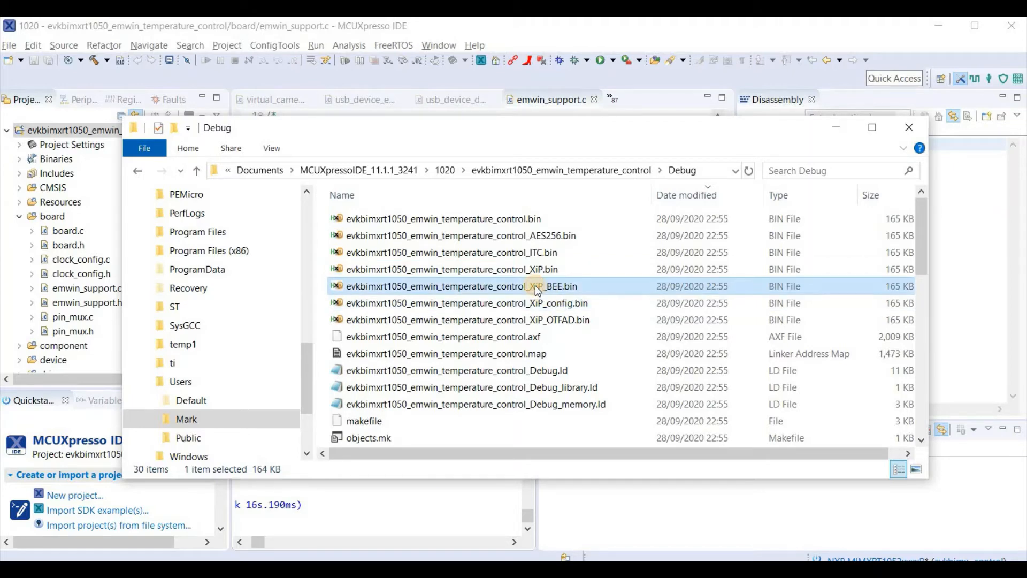
{"action": "mouse_move", "coordinate": [541, 292]}
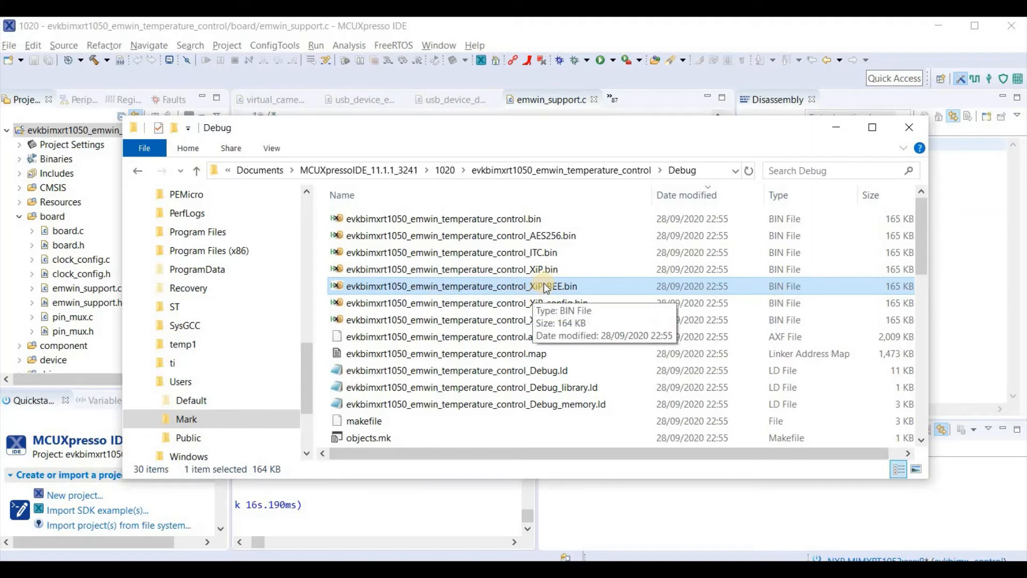
{"action": "mouse_move", "coordinate": [532, 270]}
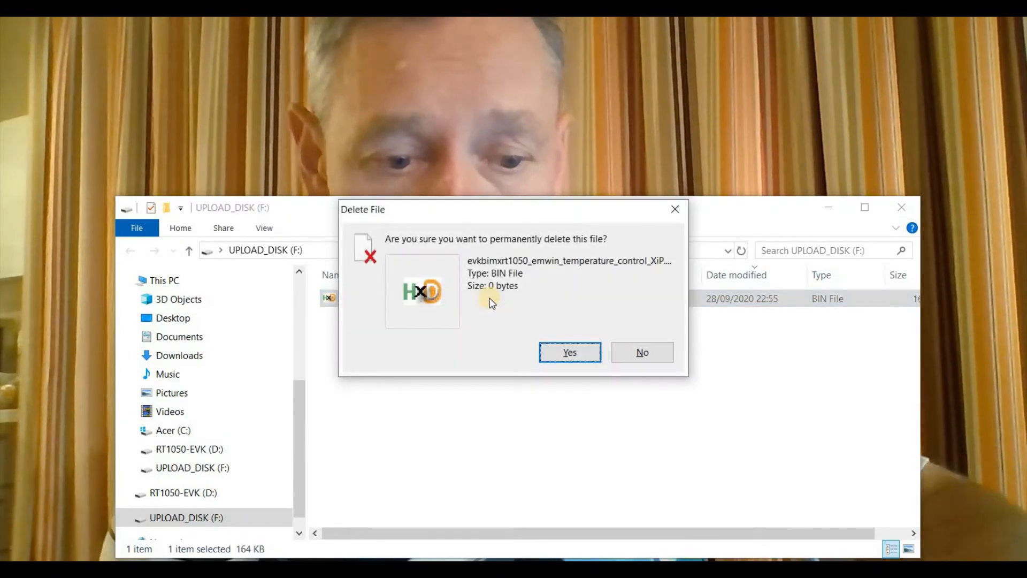
Step: Delete the old binary from UPLOAD_DISK (F:) and select the XiP_BEE encrypted binary in Debug
{"action": "left_click", "coordinate": [569, 352]}
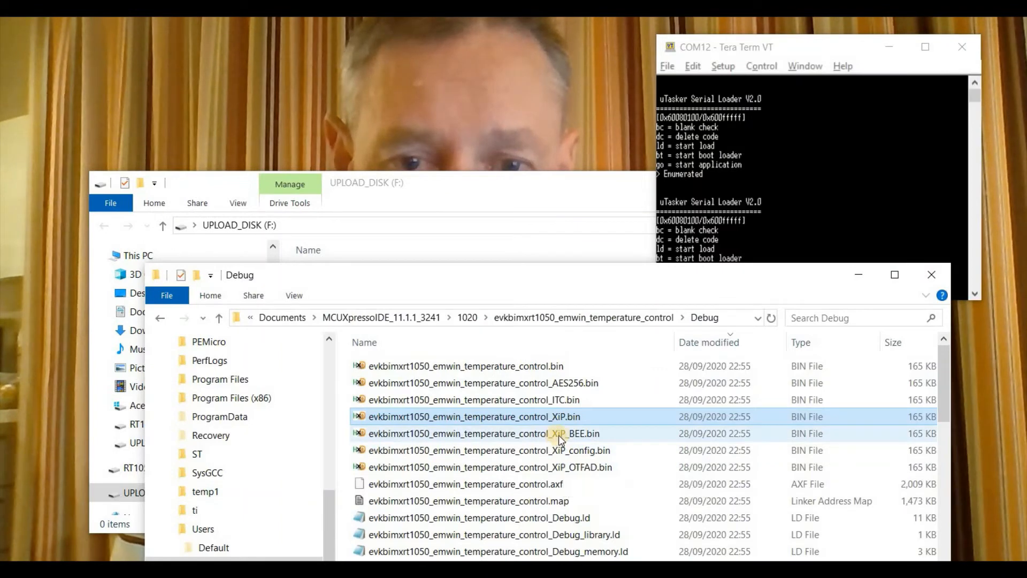
{"action": "left_click", "coordinate": [557, 434]}
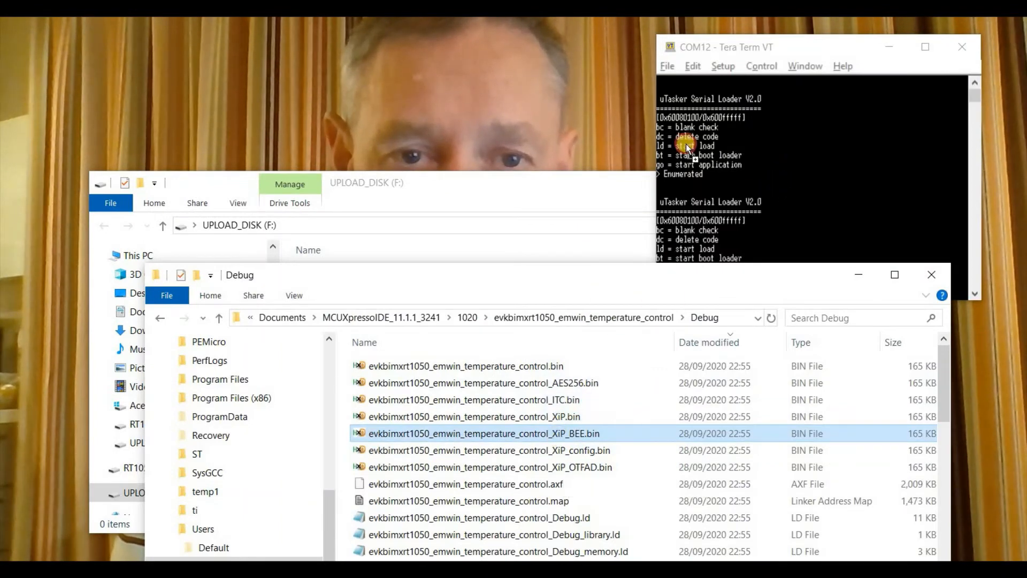